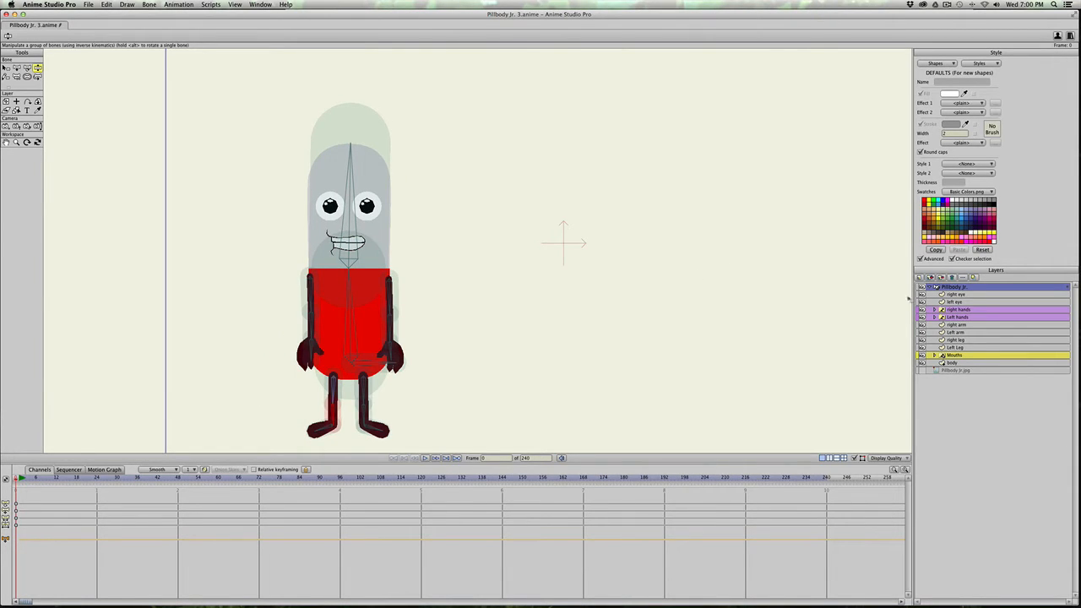
pyautogui.moveTo(699, 263)
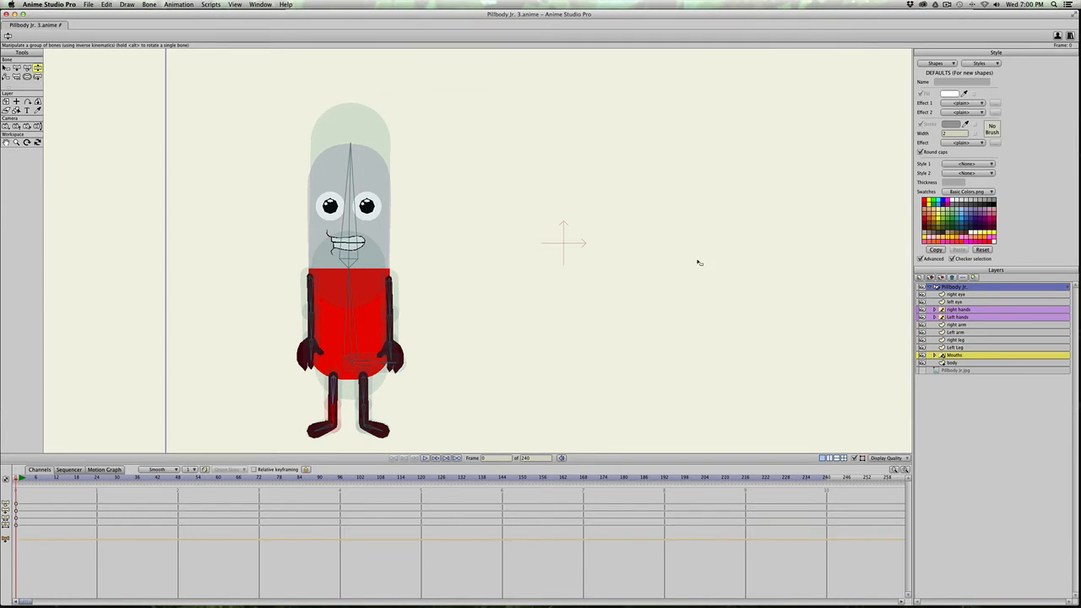
pyautogui.moveTo(48, 196)
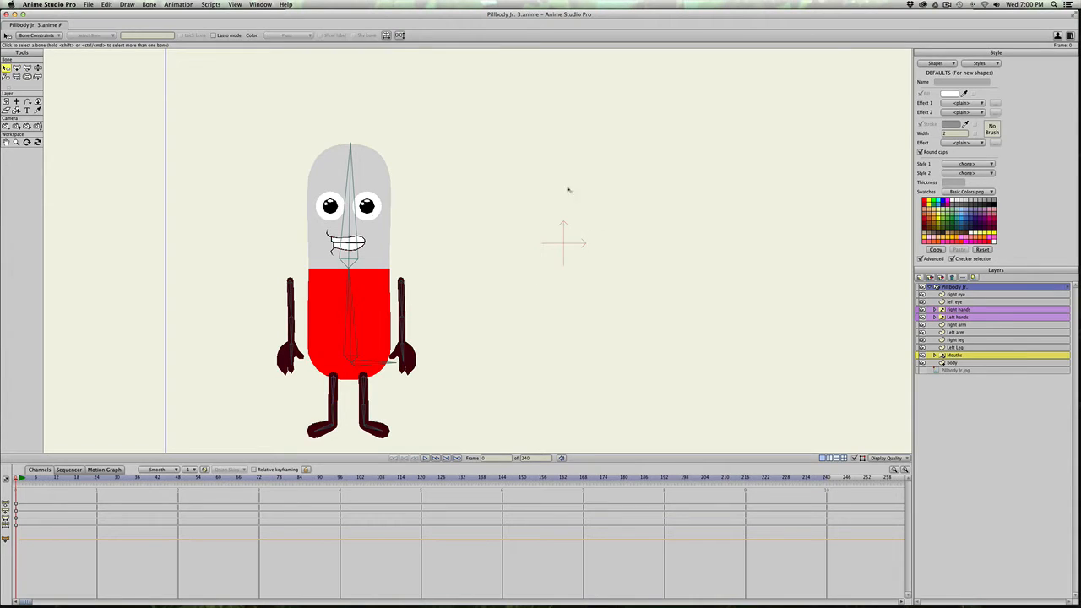
# Add a standalone bone right of the pill character and colour it orange as the body turn control
pyautogui.click(17, 67)
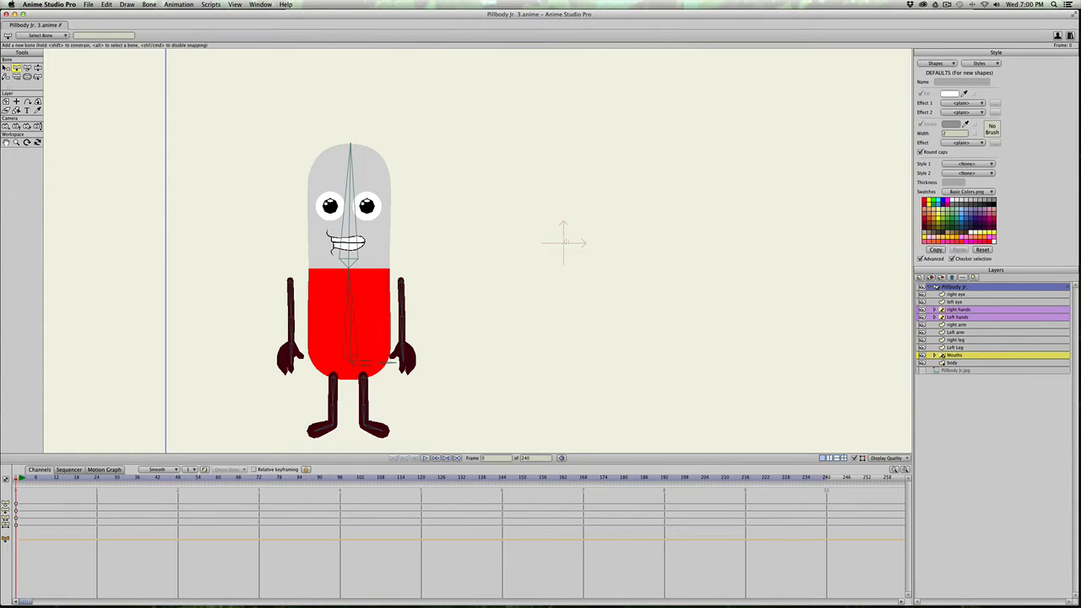
pyautogui.click(565, 228)
pyautogui.write('body turn')
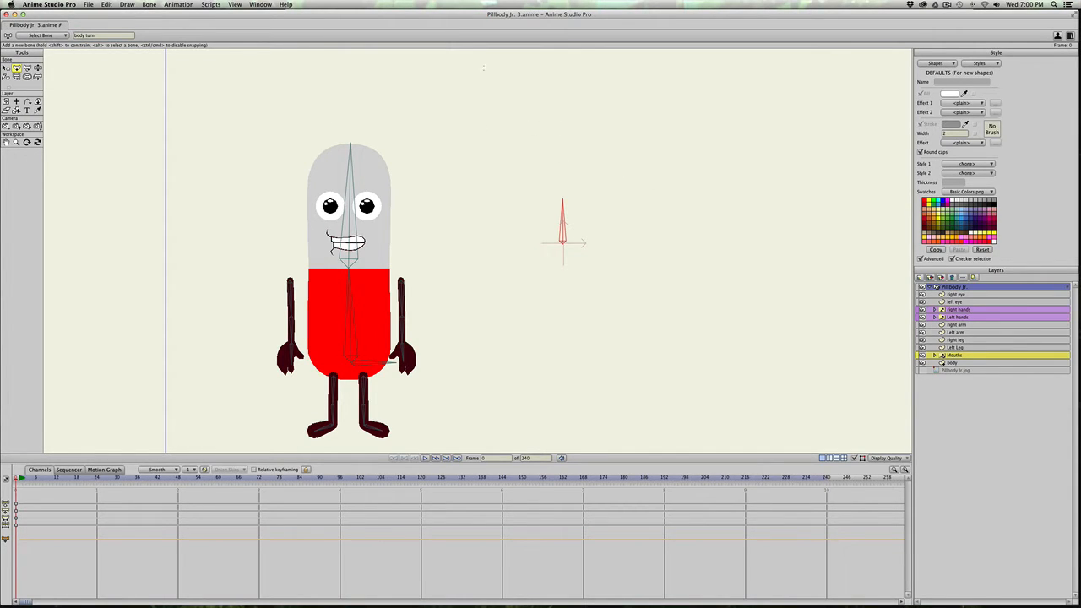
pyautogui.click(294, 35)
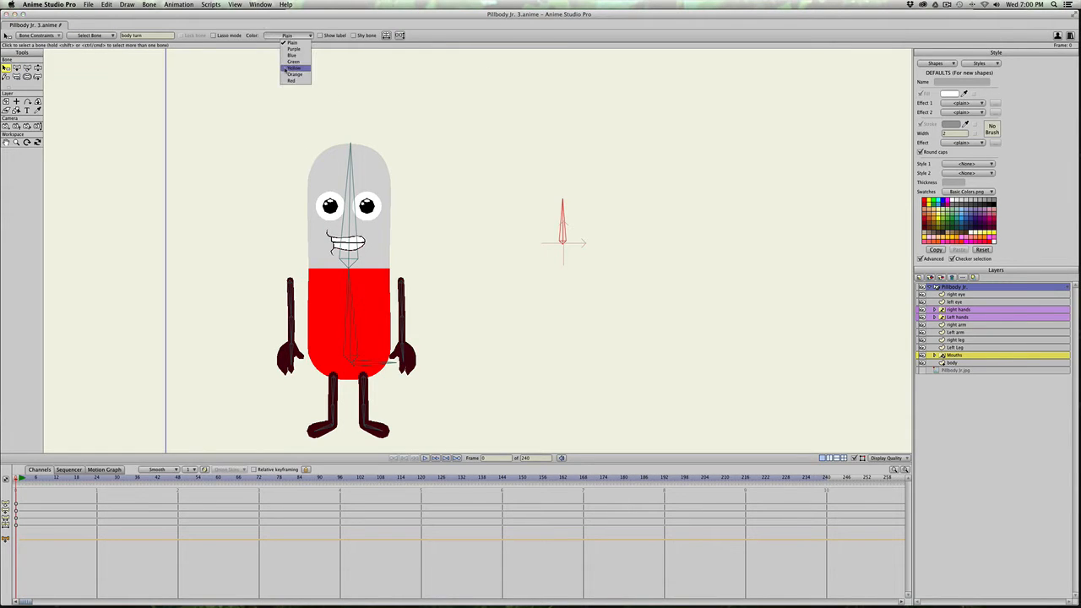
pyautogui.click(294, 67)
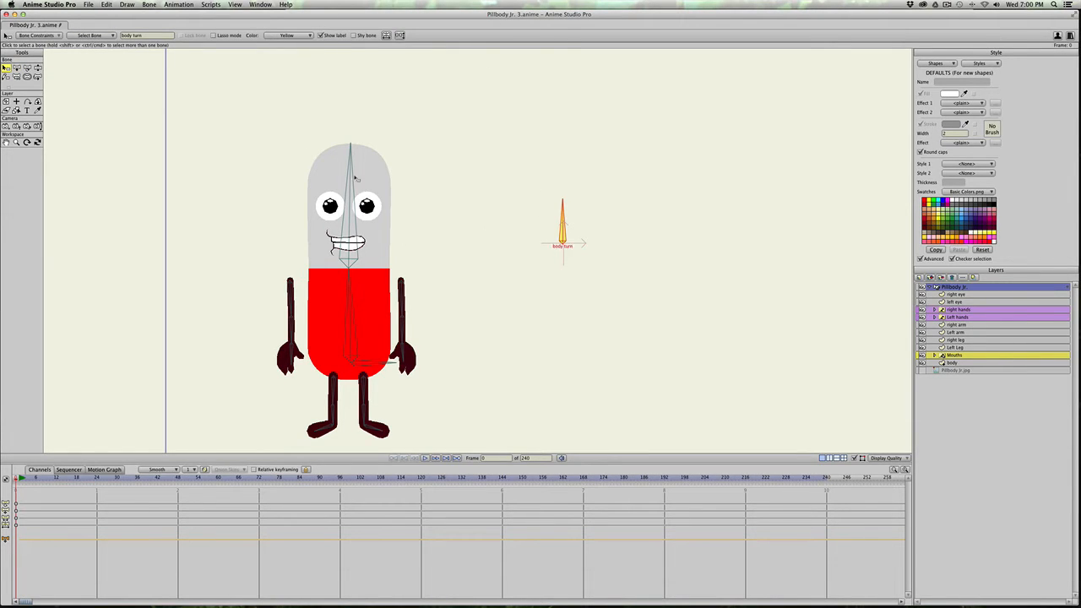
# Rotate the body turn bone so it lies horizontal, pointing right
pyautogui.click(563, 228)
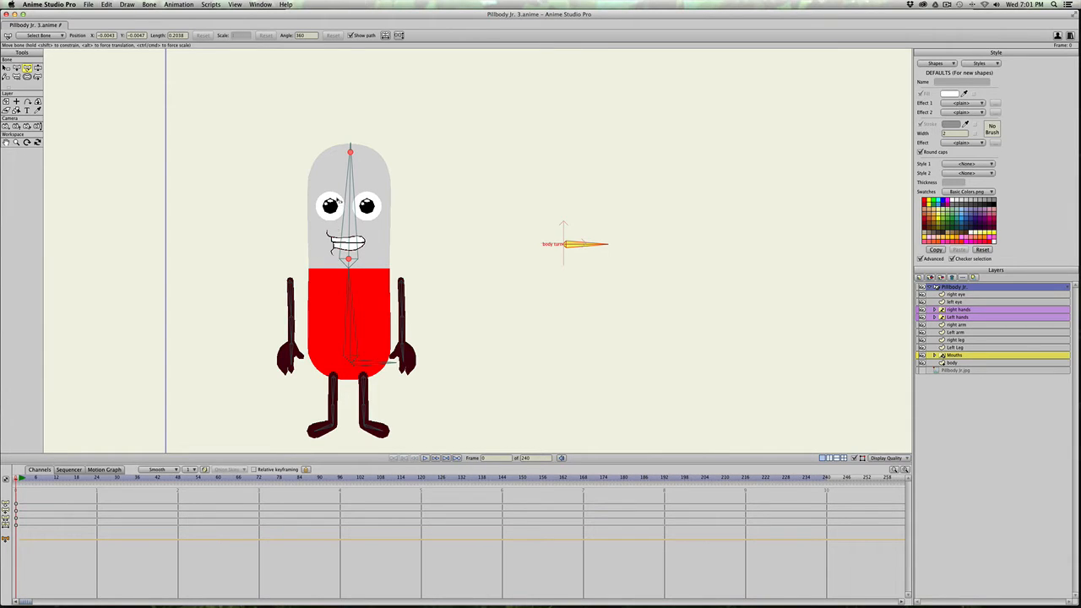
pyautogui.moveTo(378, 262)
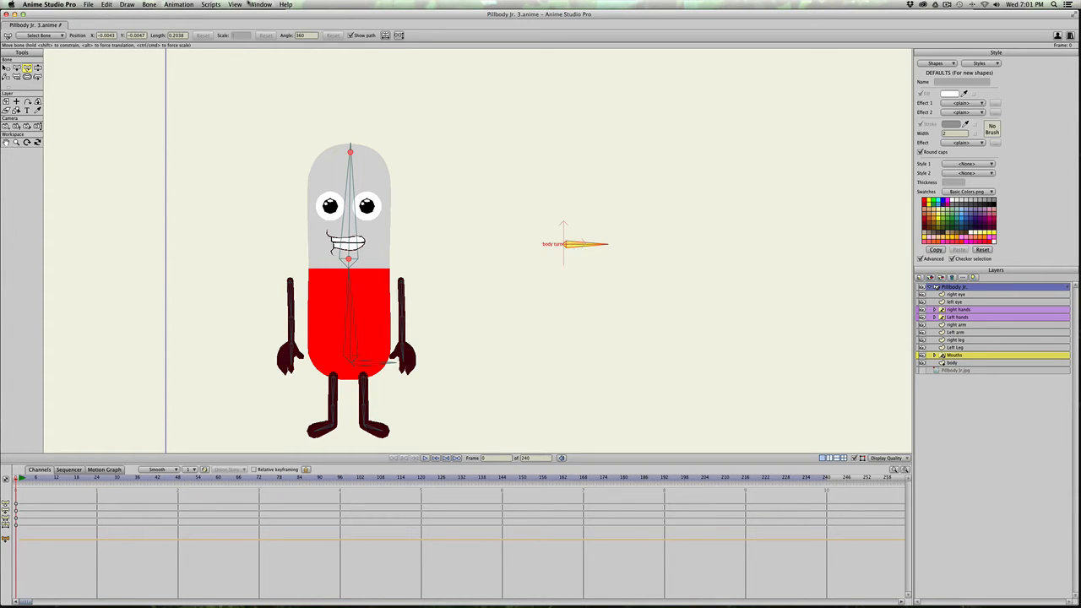
# Show the Actions panel and create a new action named 'body turn'
pyautogui.click(261, 3)
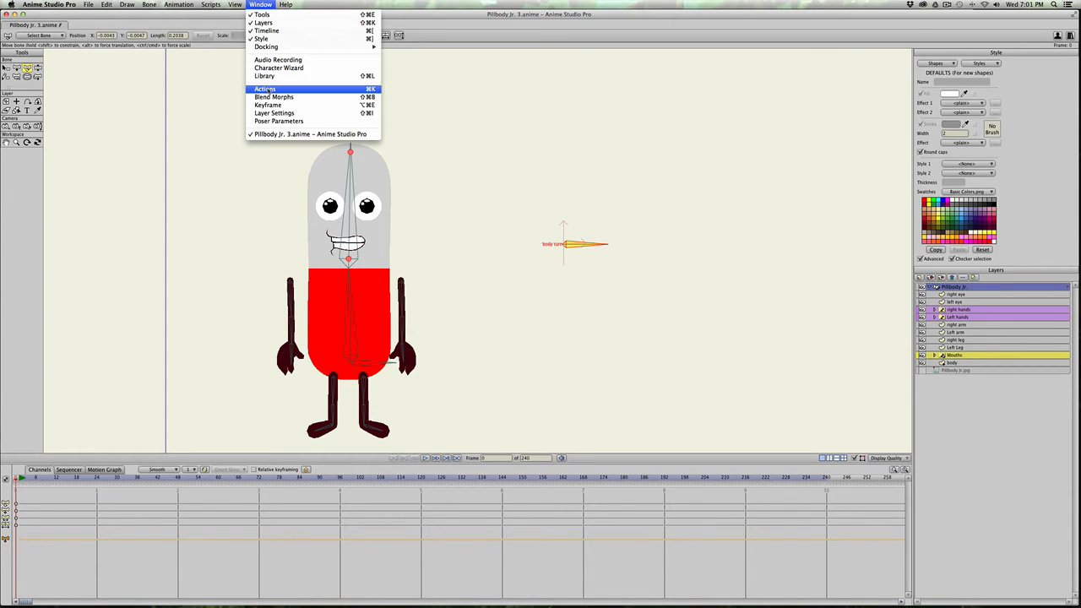
pyautogui.click(263, 88)
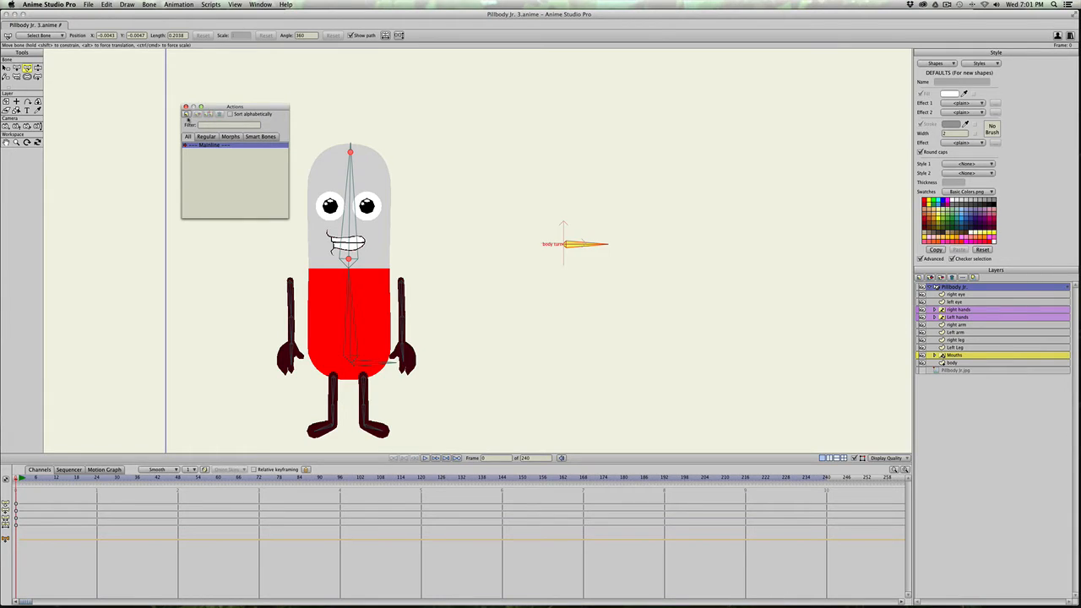
pyautogui.click(186, 115)
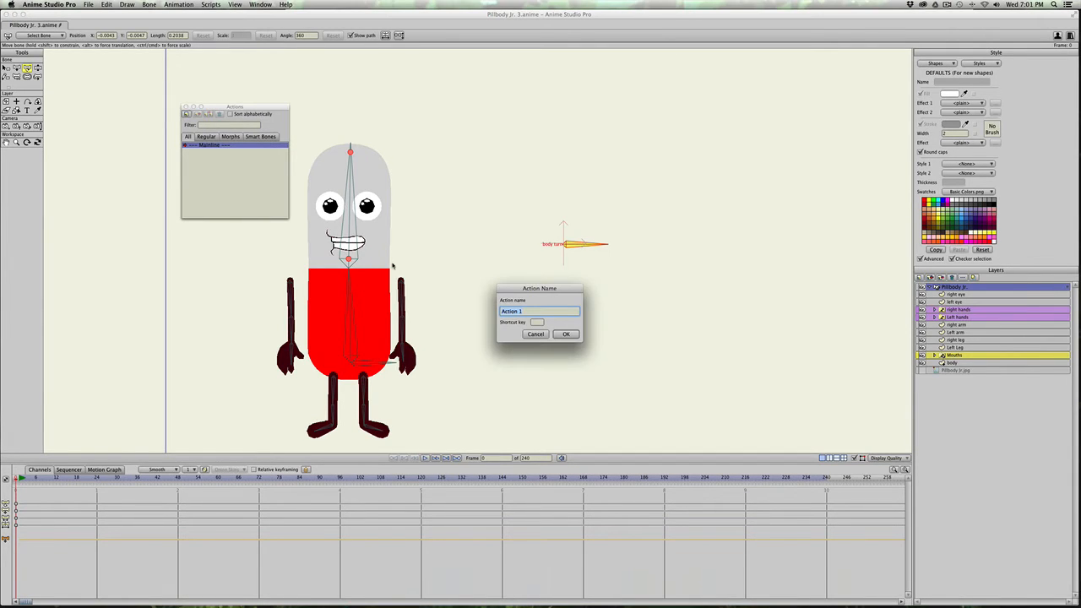
pyautogui.write('Squash Stretch')
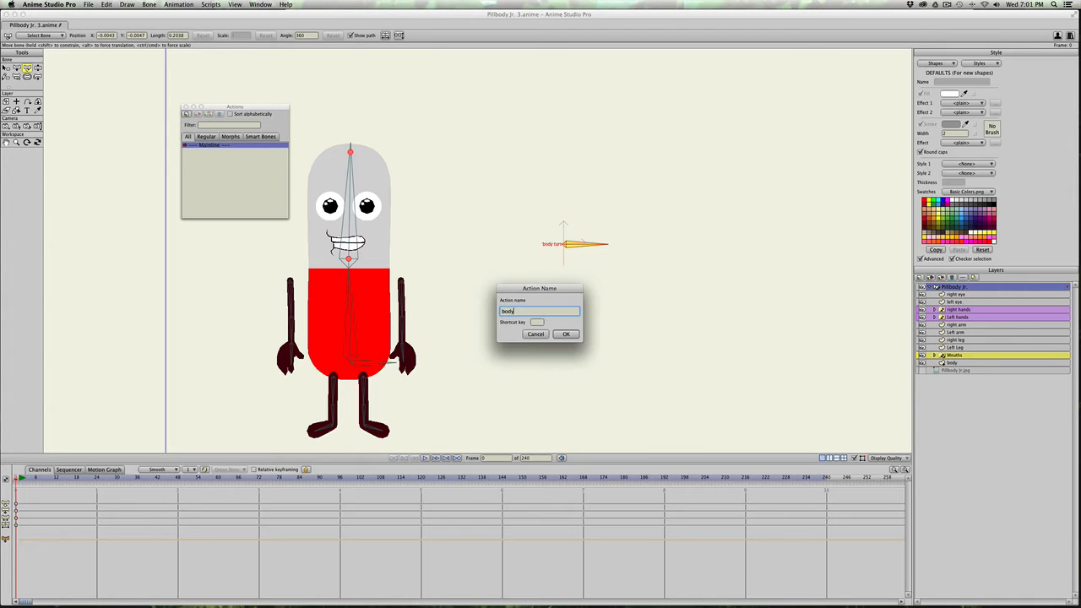
pyautogui.write('turn')
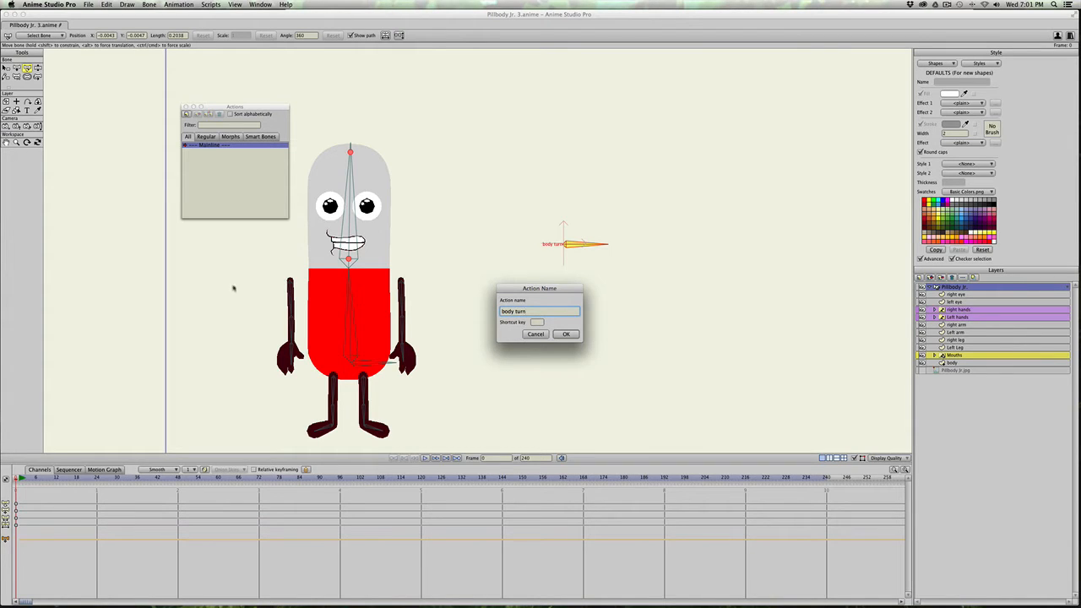
pyautogui.click(566, 335)
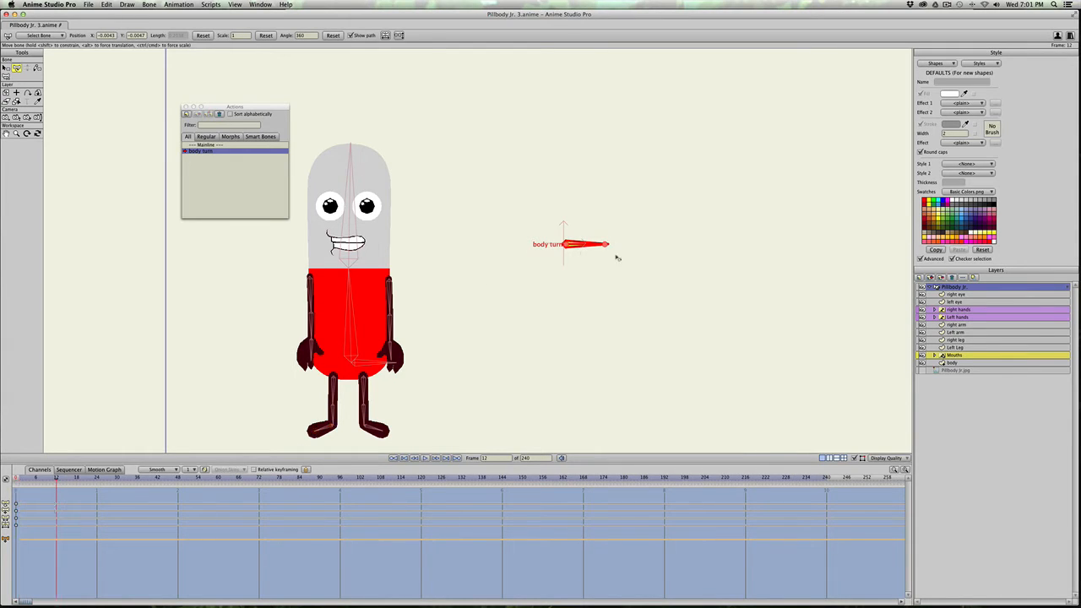
# Inside the body turn action, rotate the body turn bone diagonally upward
pyautogui.moveTo(606, 243); pyautogui.dragTo(591, 216)
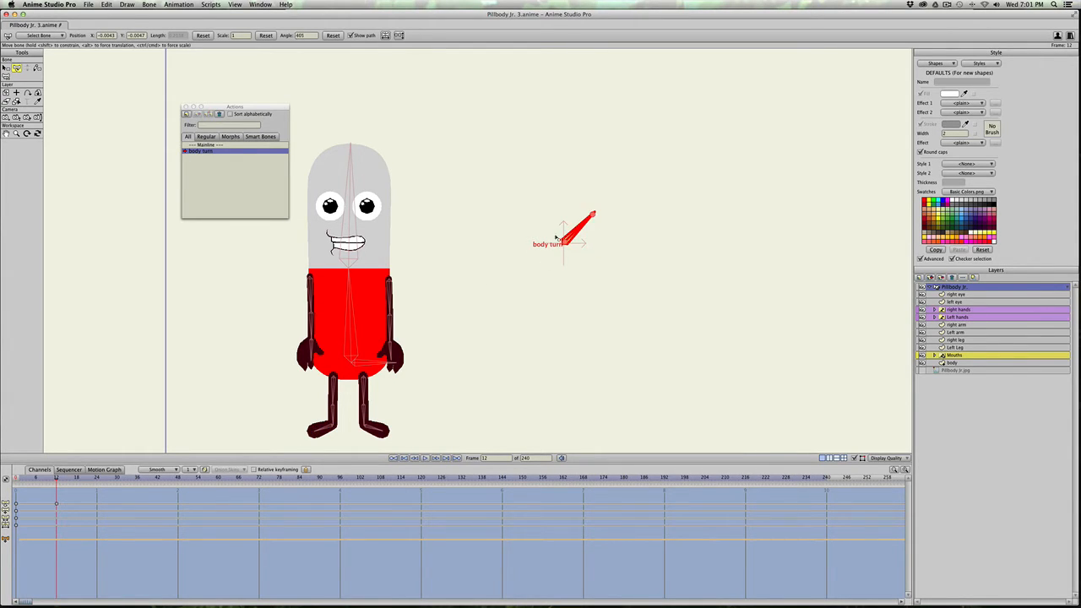
pyautogui.moveTo(530, 297)
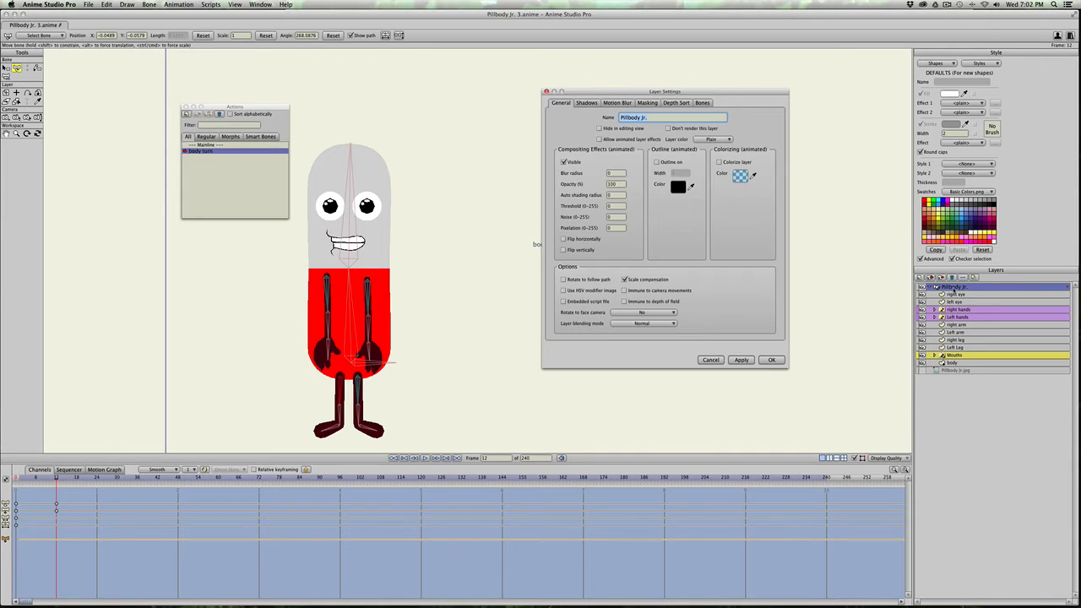
# Enable animated layer order in the character layer's Depth Sort settings and apply
pyautogui.click(676, 103)
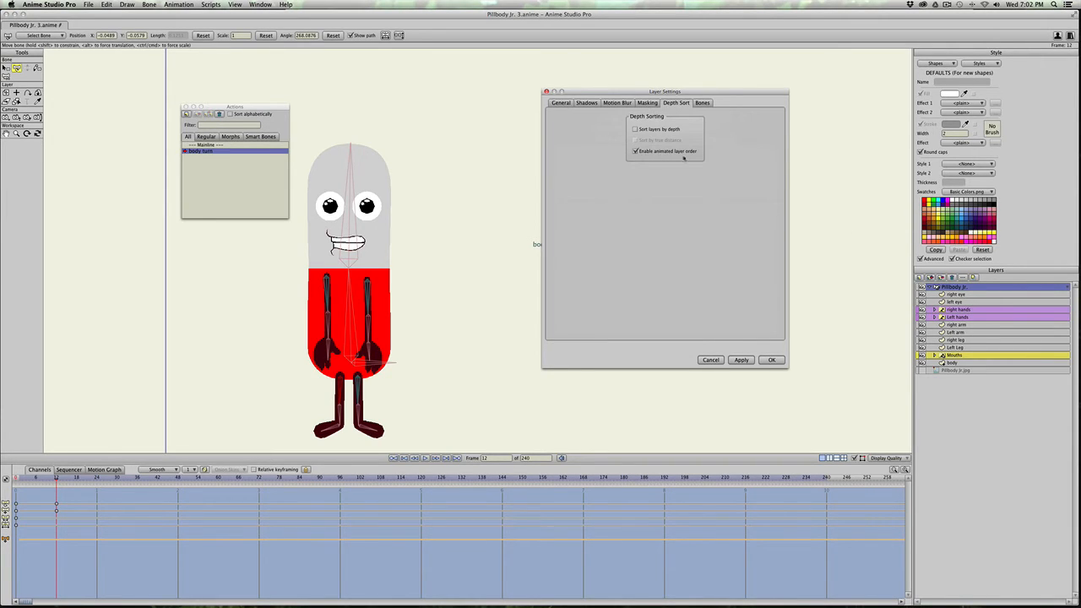
pyautogui.click(740, 360)
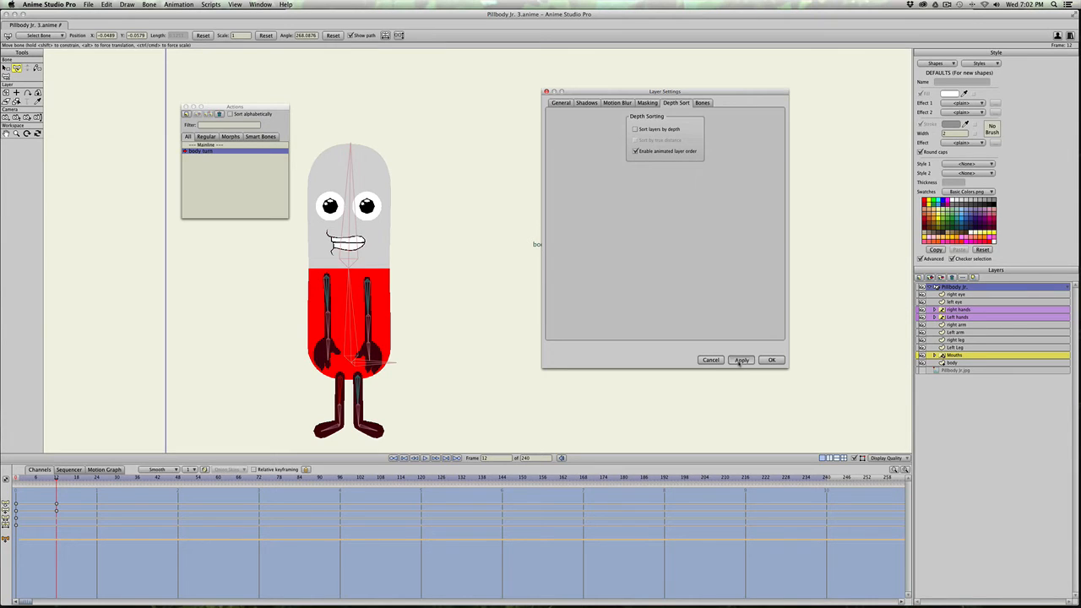
pyautogui.click(770, 360)
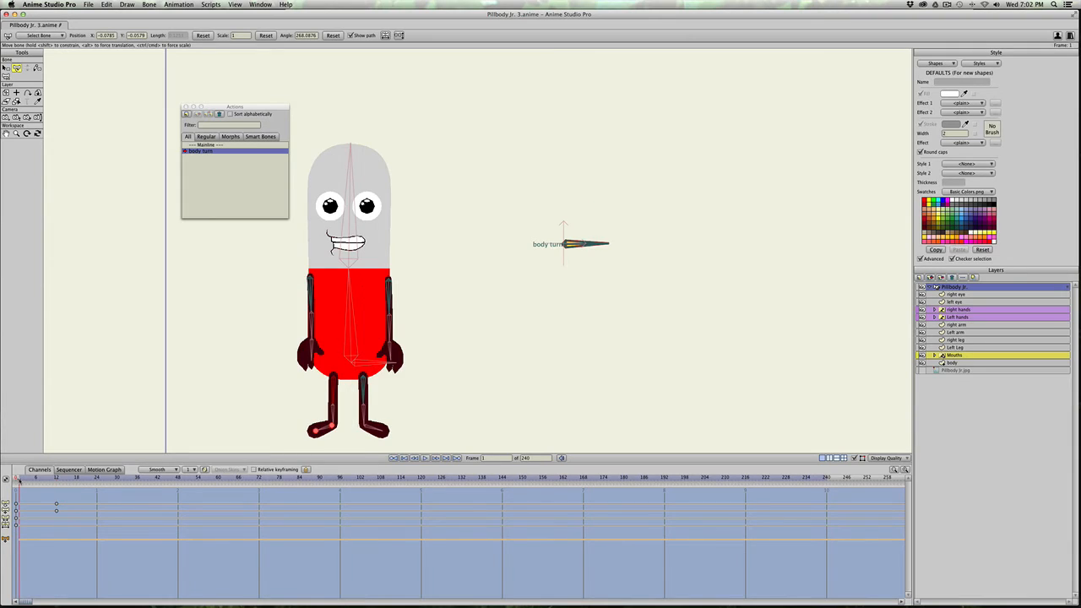
# Key the front-view starting positions of the mouth and eye layers in the body turn action
pyautogui.click(201, 152)
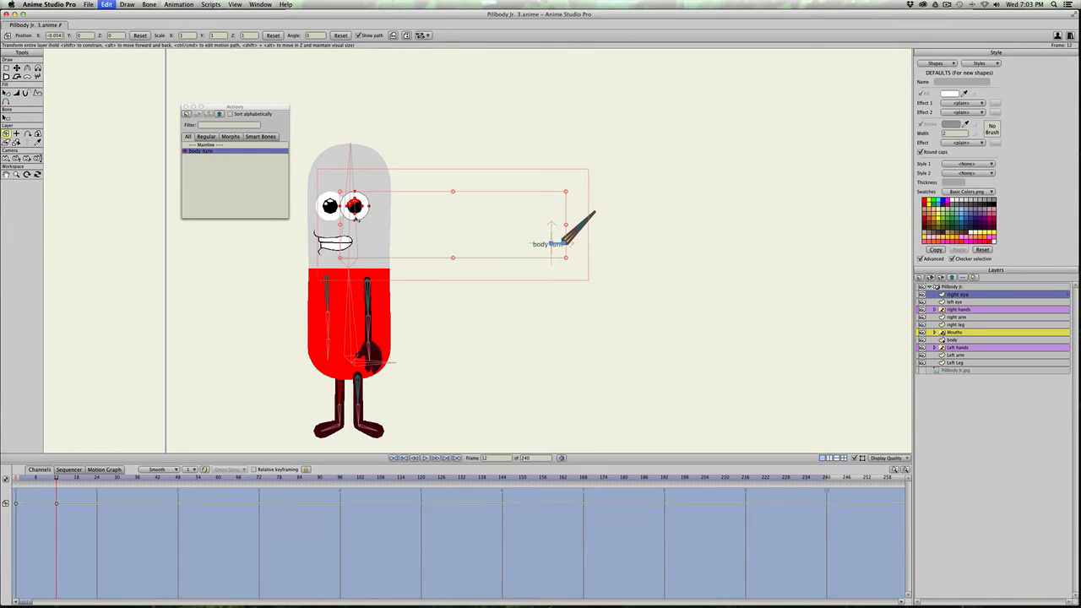
pyautogui.click(17, 135)
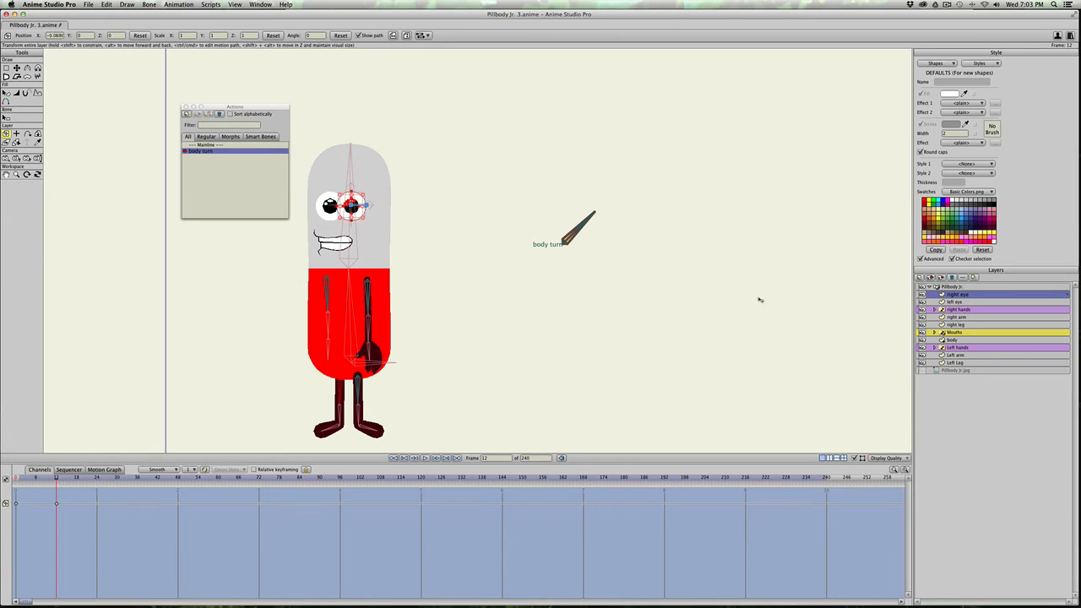
pyautogui.click(954, 301)
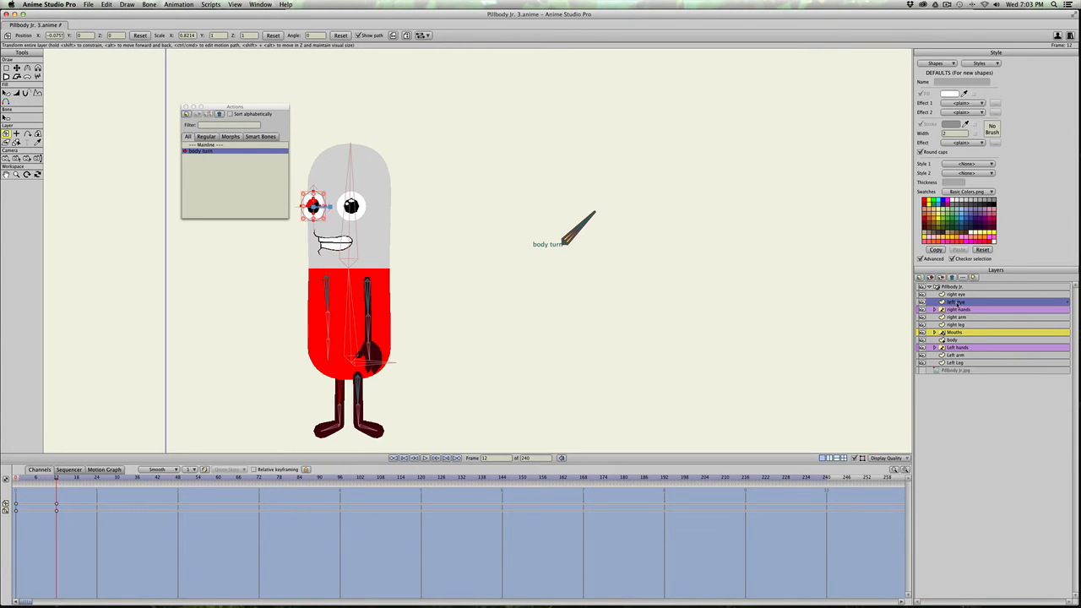
pyautogui.click(956, 294)
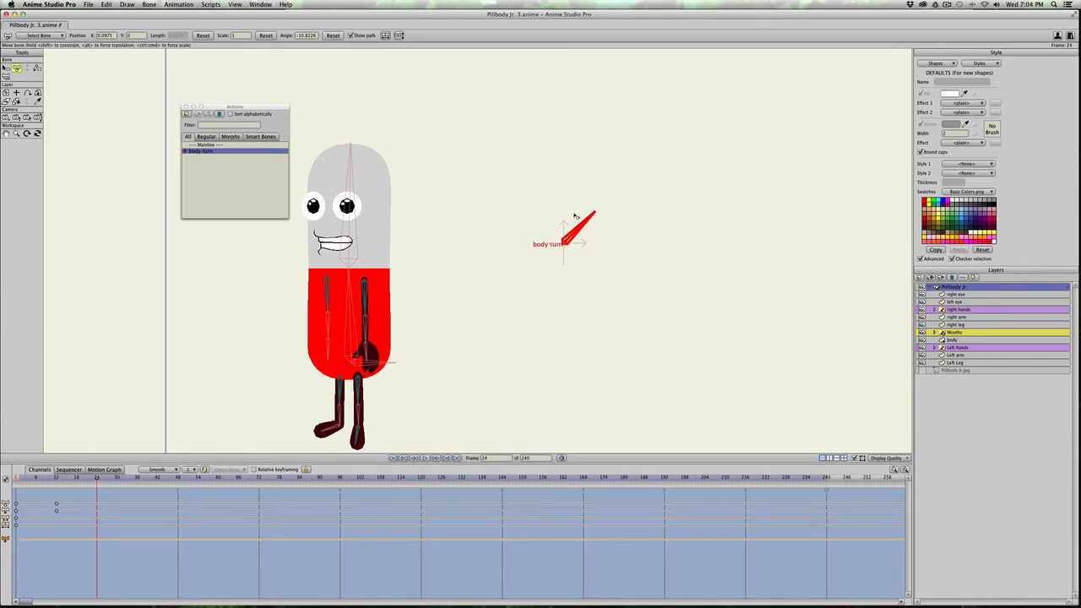
# Rotate the body turn bone upright to vertical at the action's later frame
pyautogui.moveTo(591, 216); pyautogui.dragTo(564, 199)
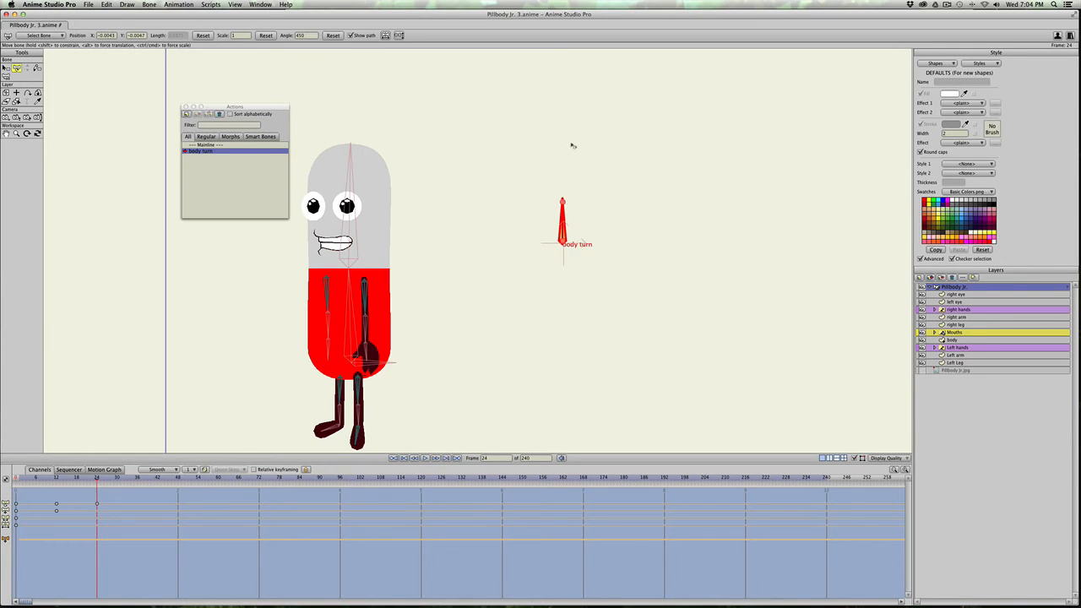
pyautogui.moveTo(831, 368)
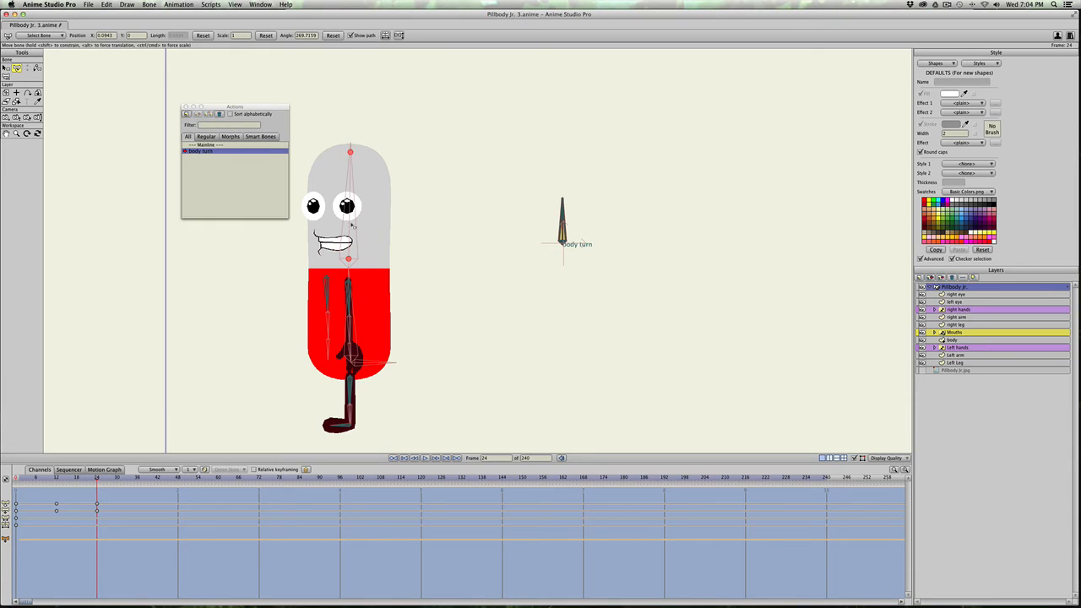
pyautogui.moveTo(300, 196)
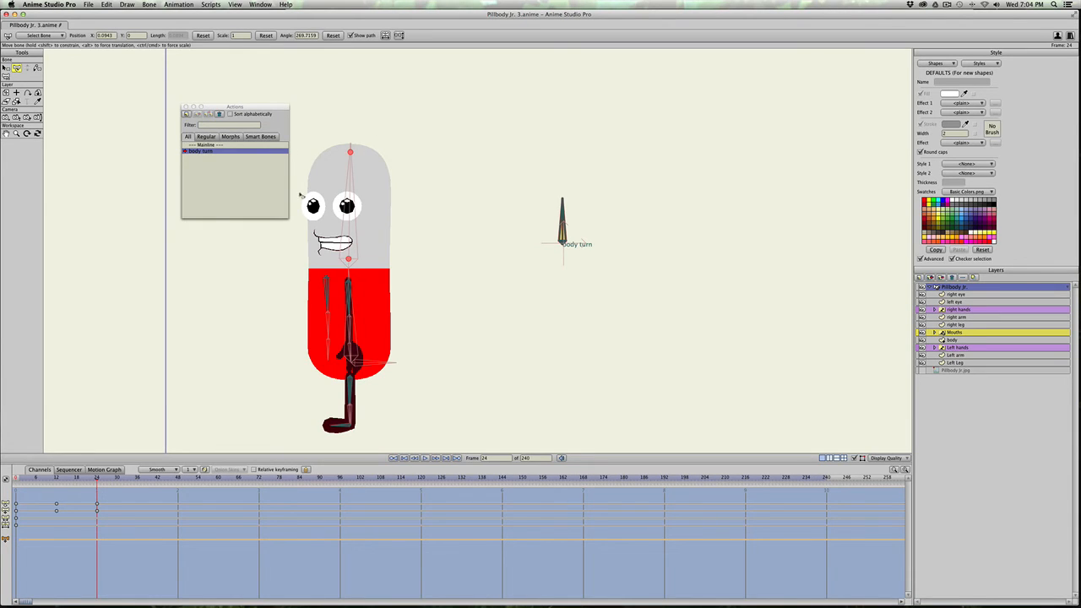
pyautogui.moveTo(436, 250)
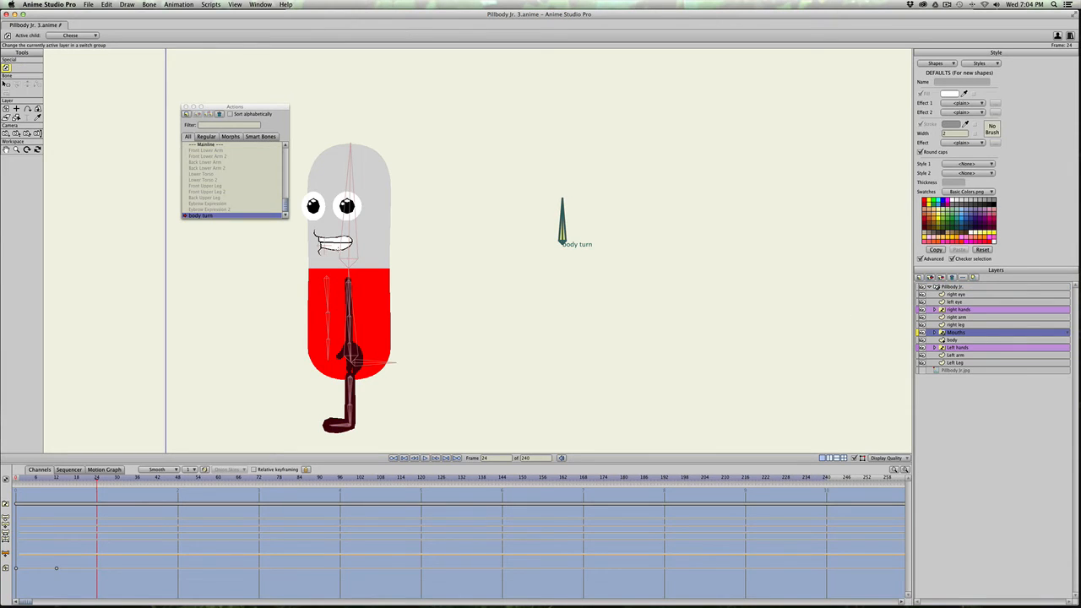
# Select the left eye layer and move it aside for the side-view profile pose
pyautogui.click(336, 245)
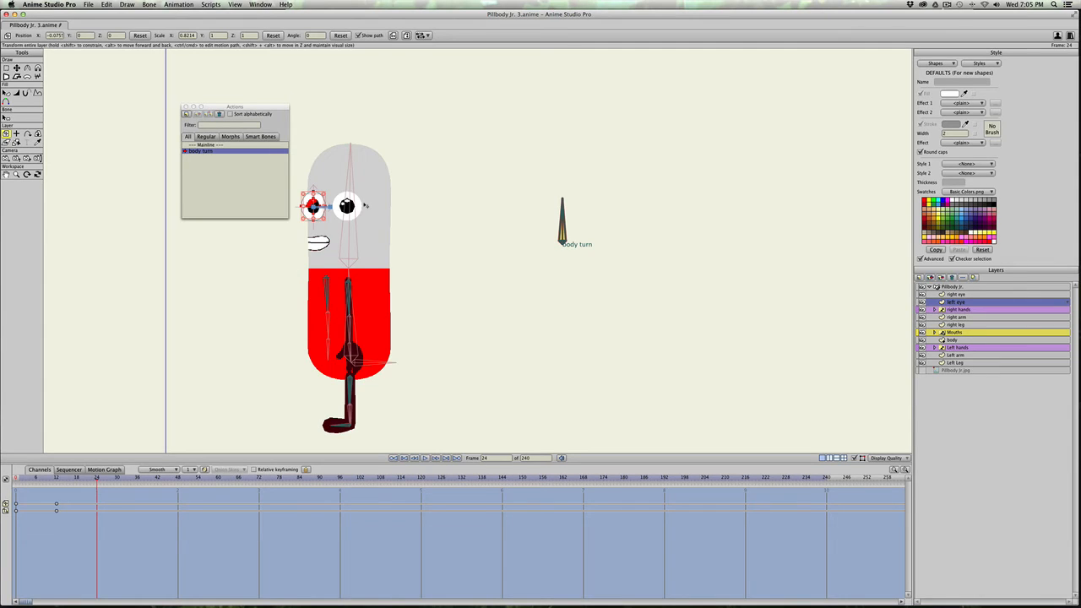
pyautogui.moveTo(585, 275)
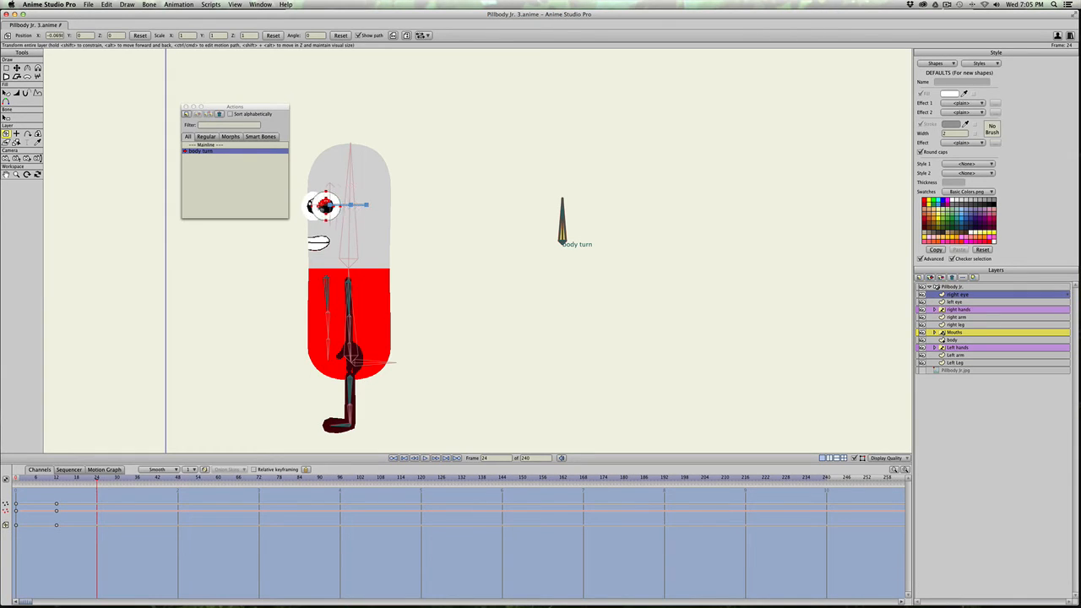
pyautogui.moveTo(324, 207); pyautogui.dragTo(311, 206)
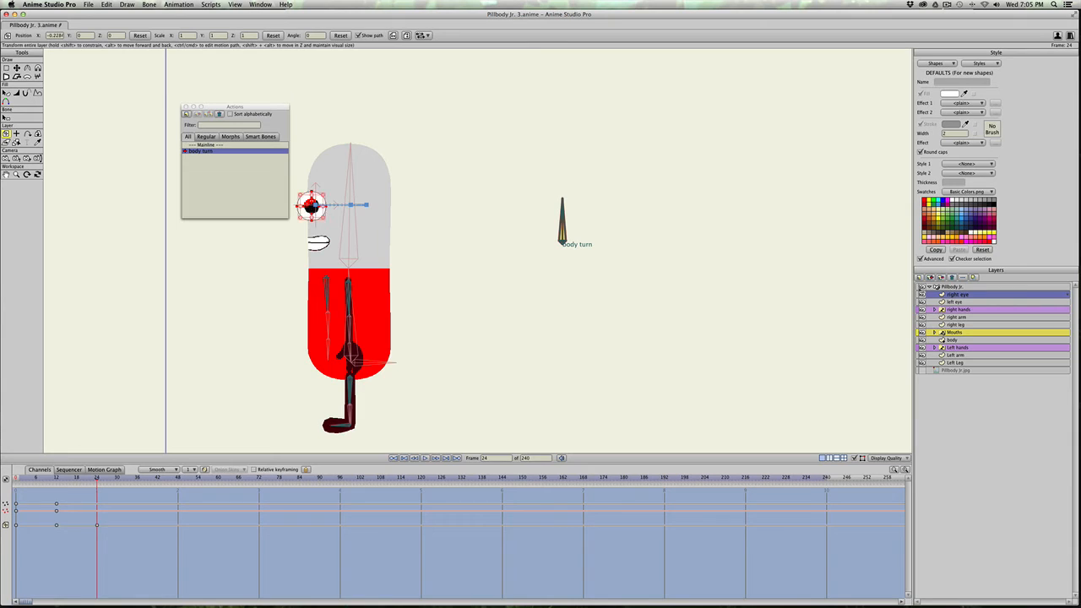
pyautogui.click(959, 300)
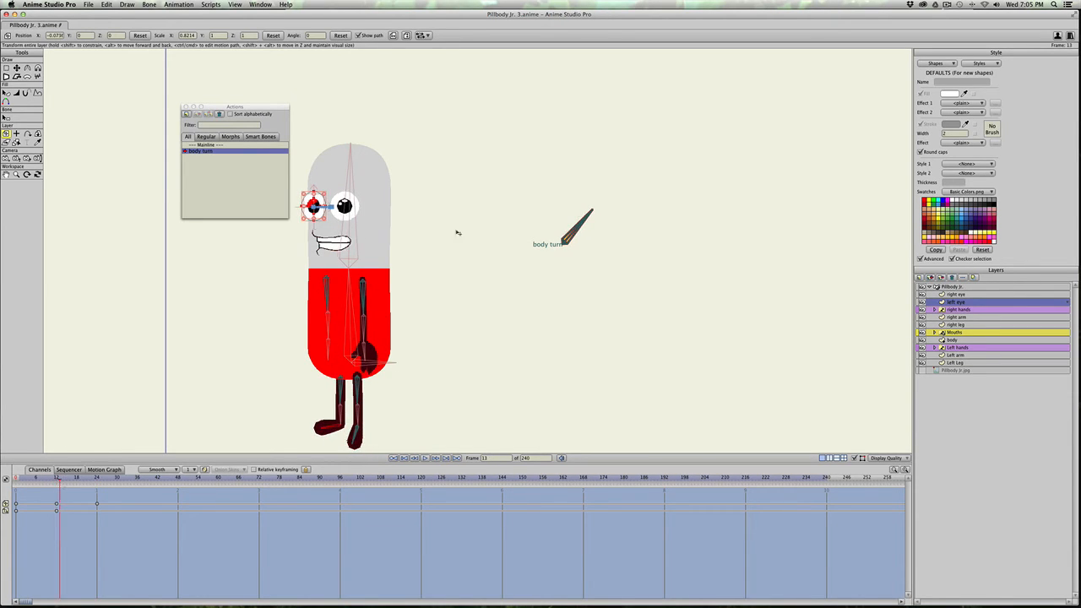
pyautogui.moveTo(1007, 325)
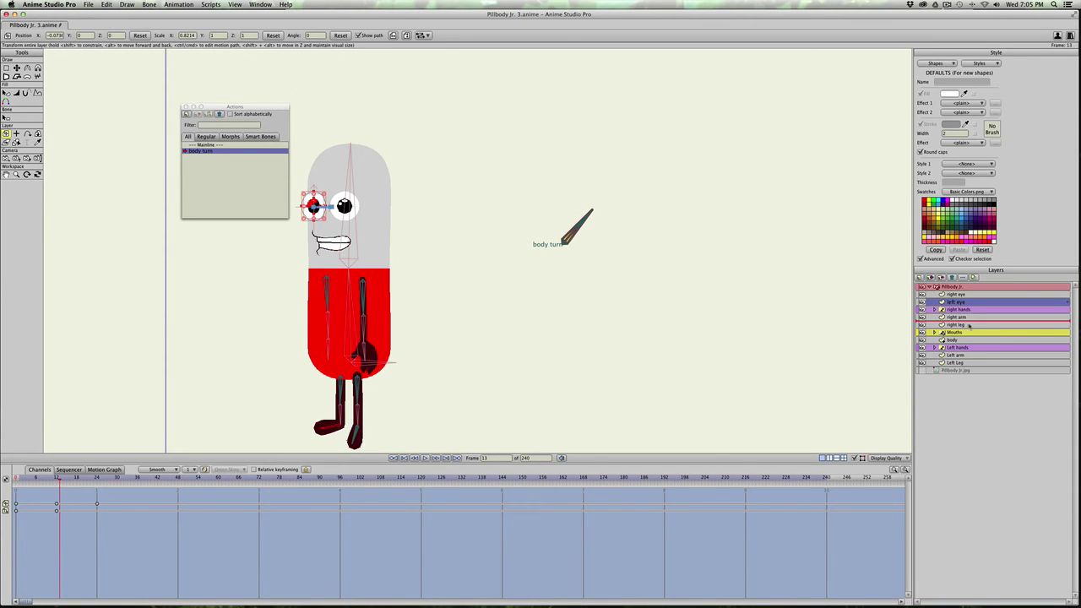
# Shift the remaining eye and mouth toward the head's side edge for the profile
pyautogui.click(959, 348)
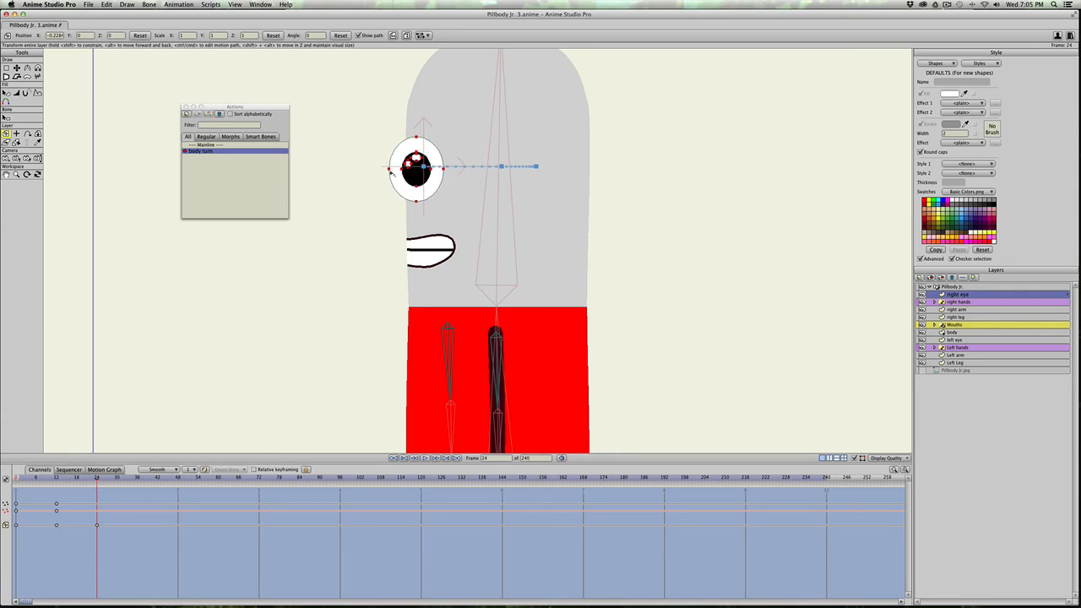
pyautogui.click(7, 67)
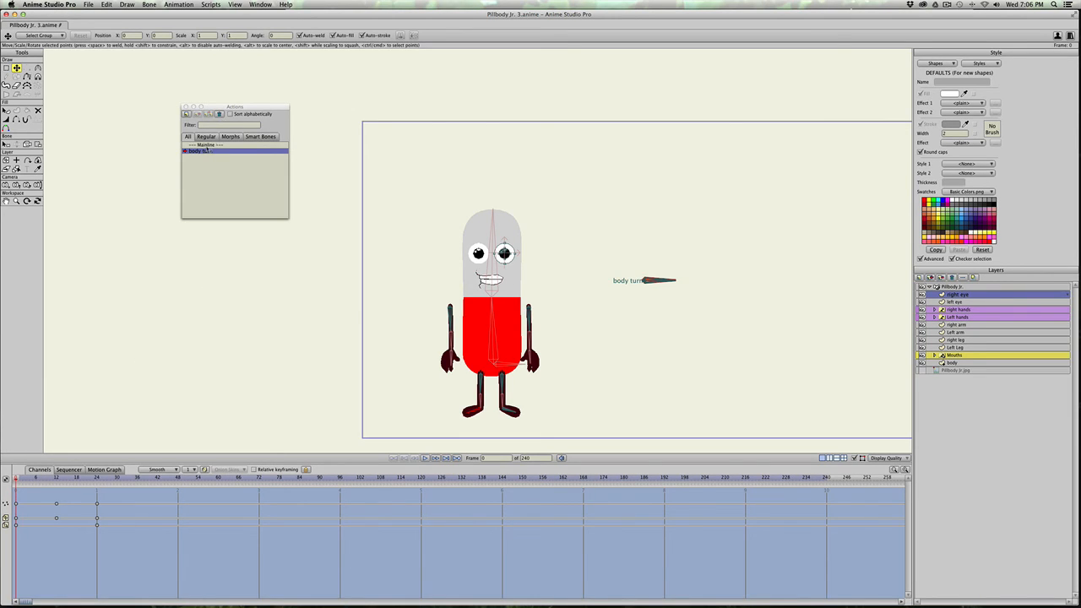
# Back in the Mainline, rotate the body turn bone to turn the character sideways
pyautogui.click(208, 145)
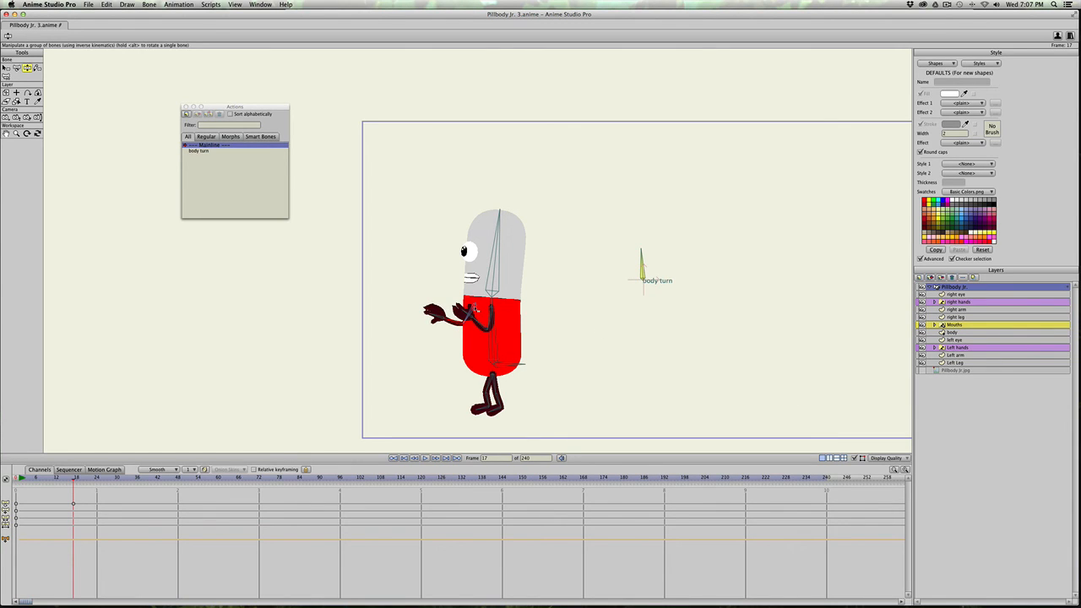
# Check the 'body turn' action, then return to Mainline with the character partly turned
pyautogui.click(200, 152)
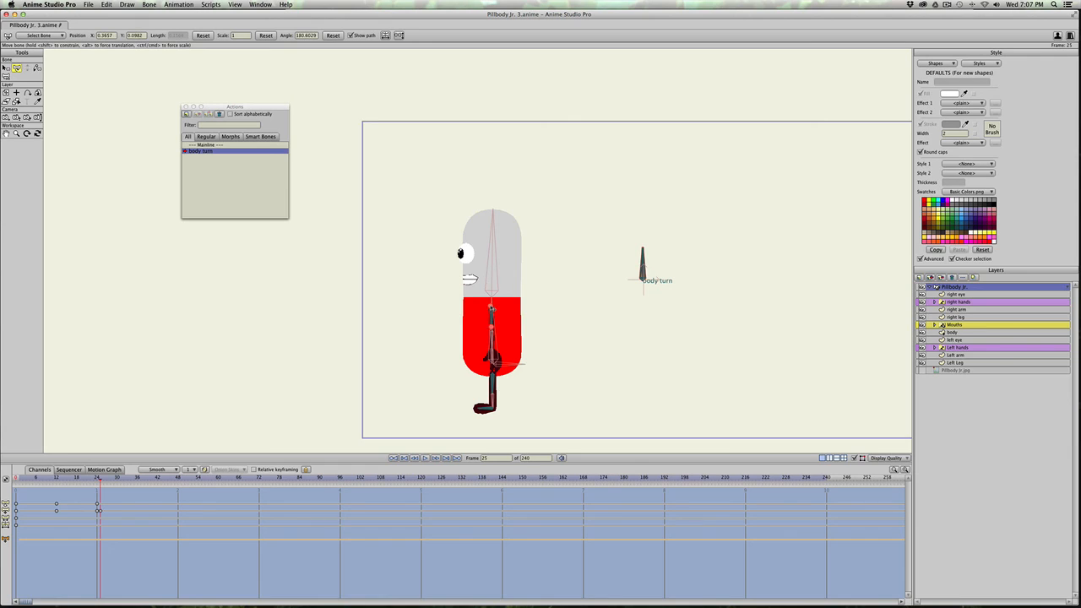
pyautogui.click(206, 145)
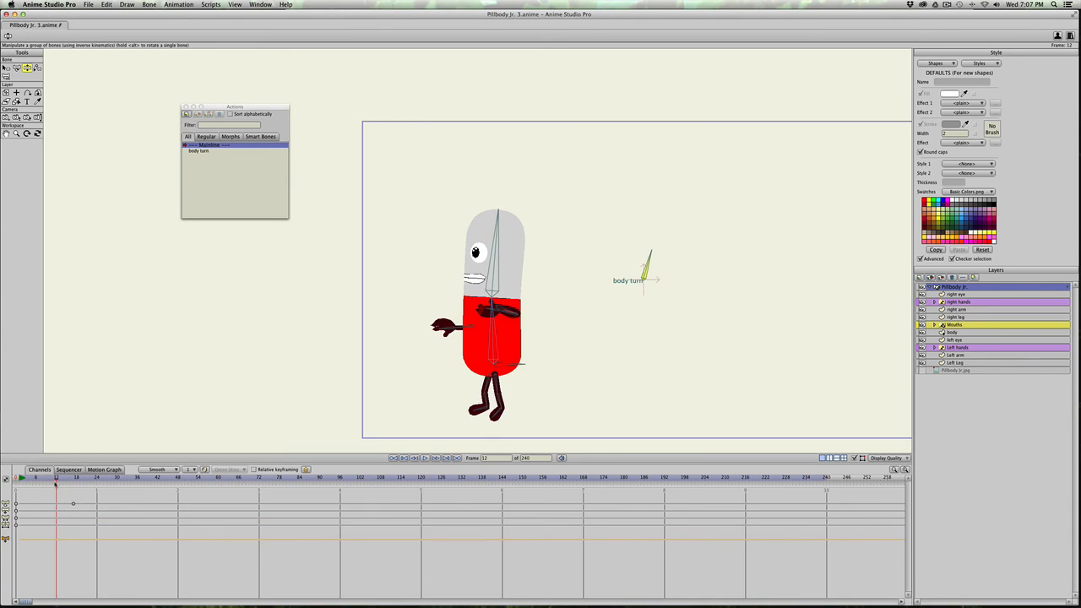
# Bend the arm and leg bones into a leaning, running-style pose with a slight body turn
pyautogui.click(392, 458)
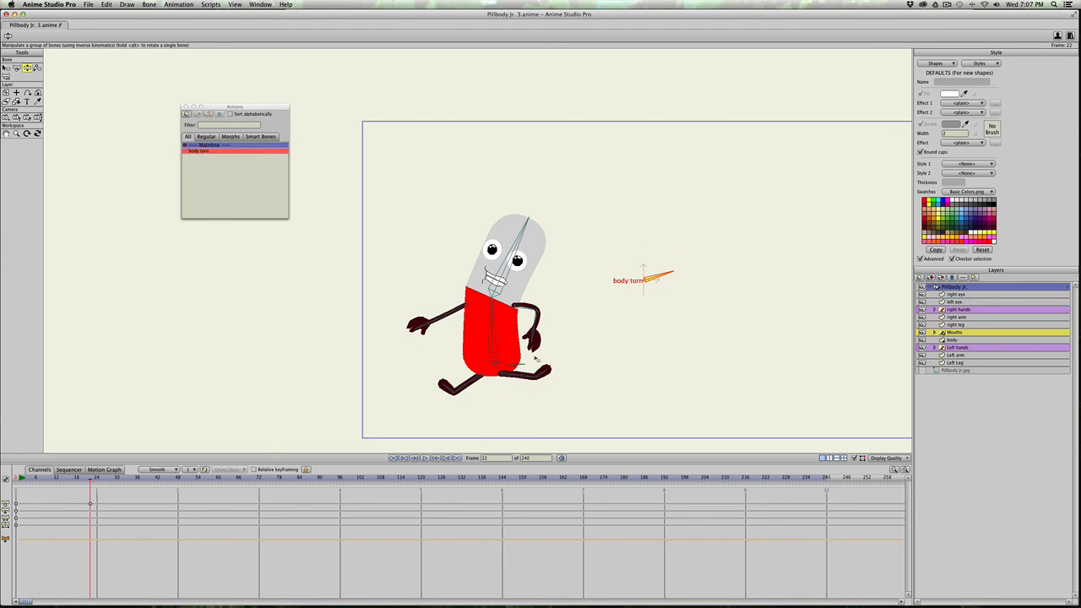
pyautogui.click(209, 145)
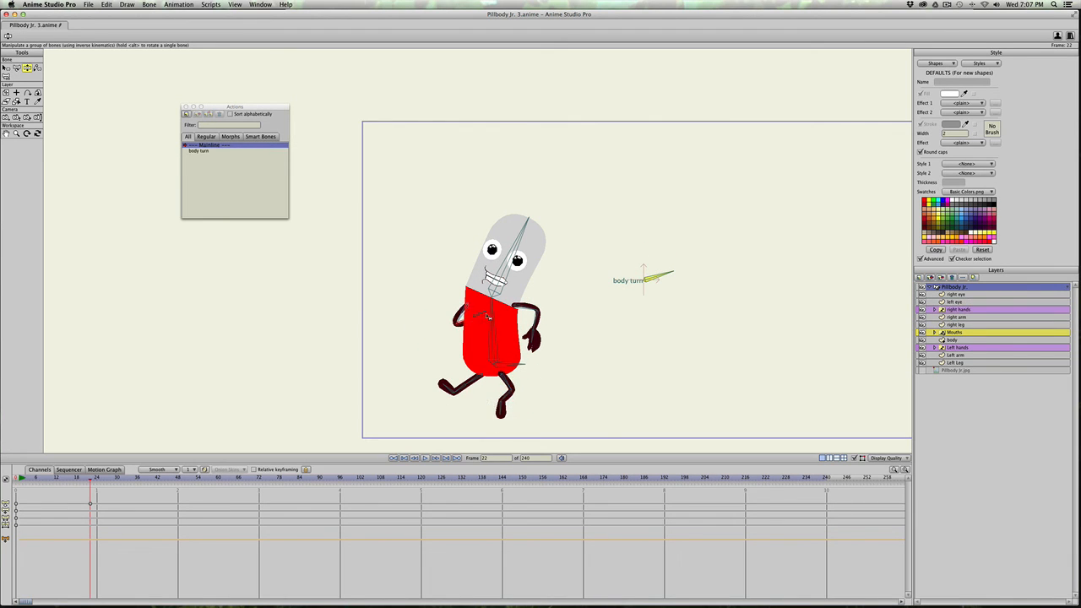